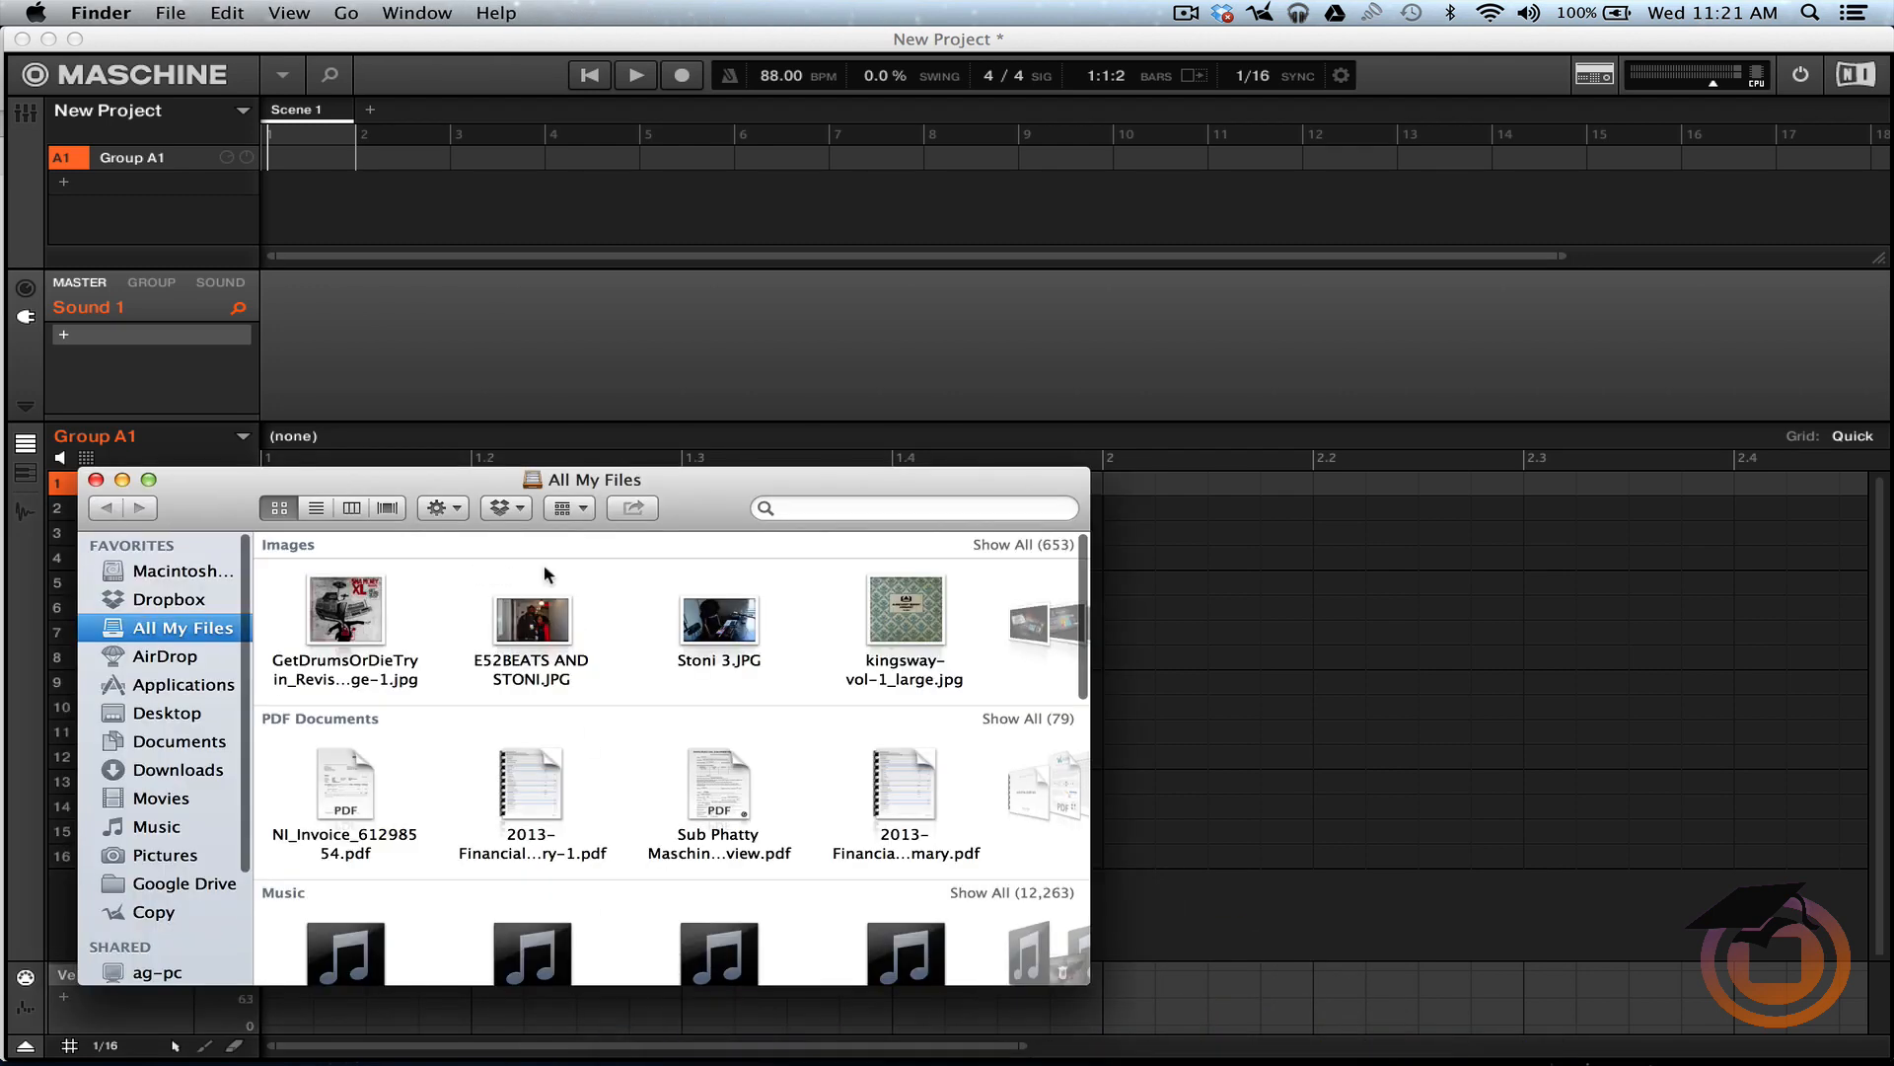
Step: Show the Desktop folder and select the MP3 to preview its waveform in Snapper
click(170, 712)
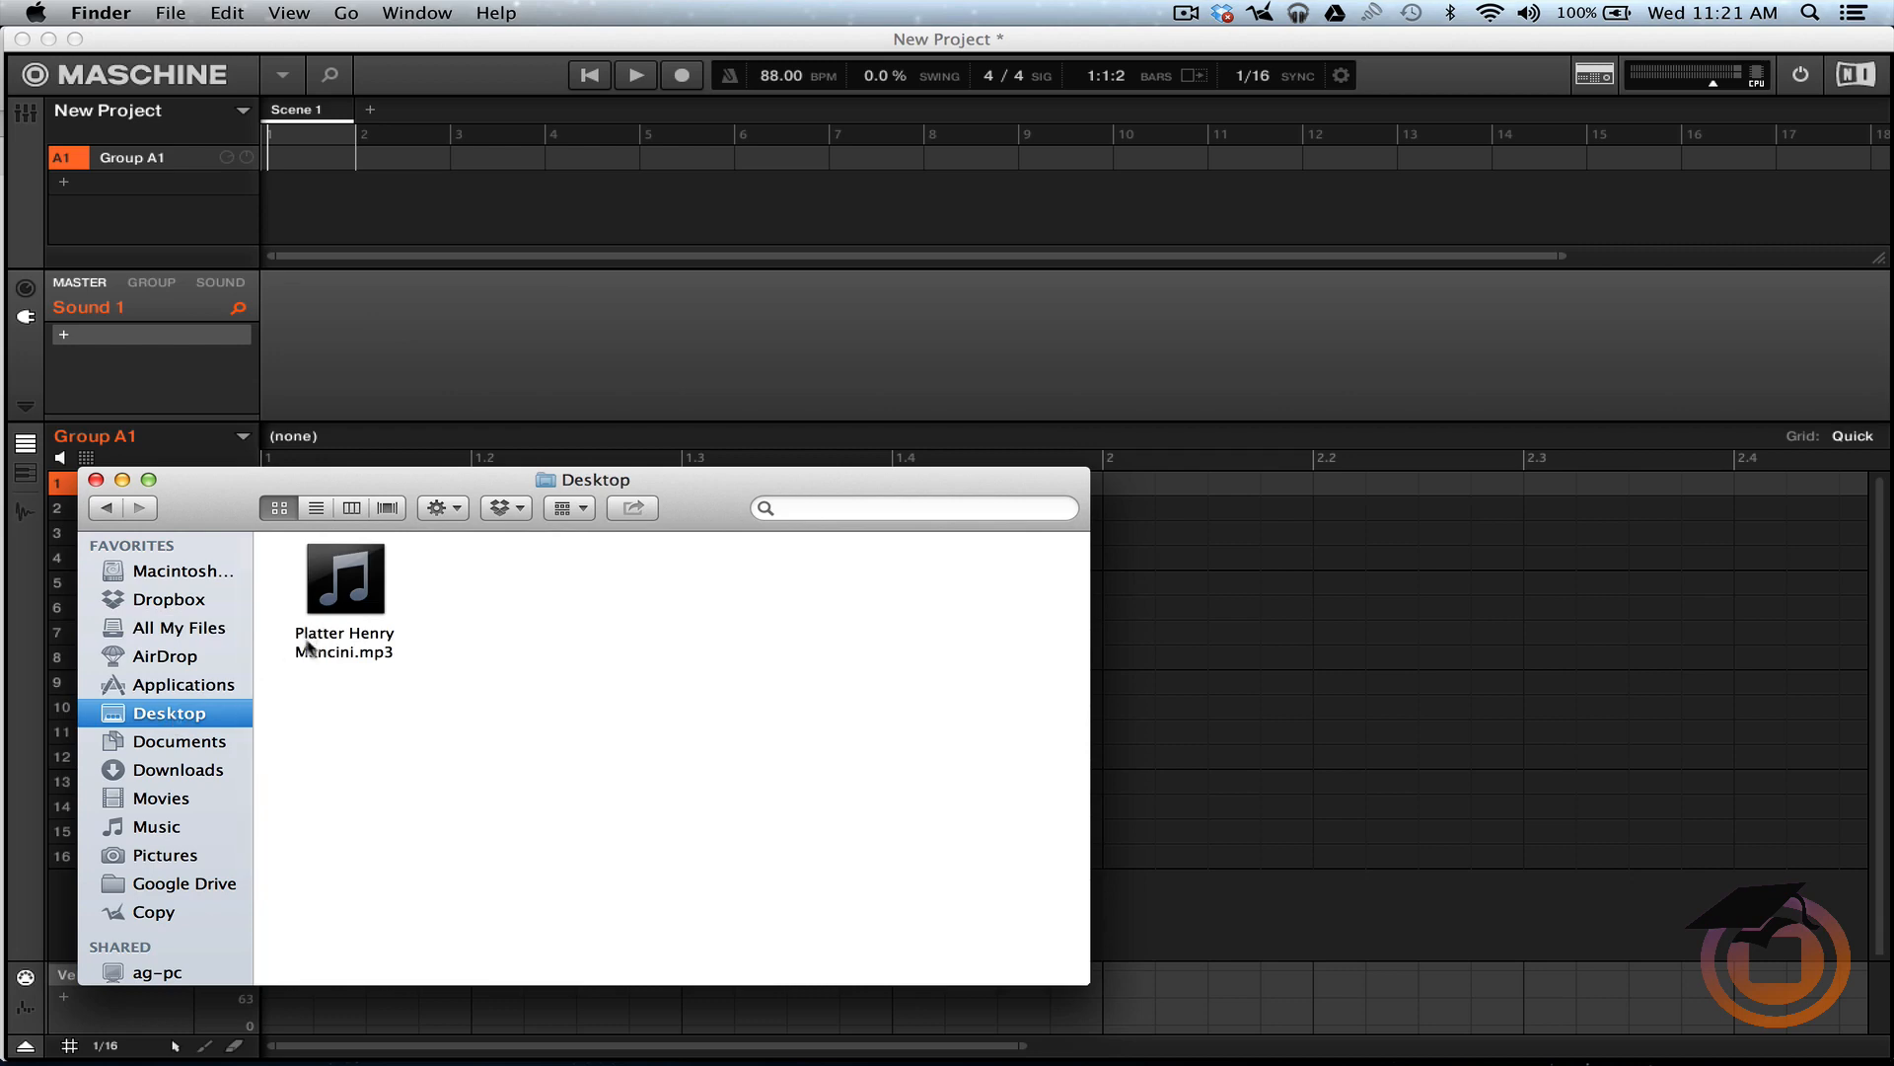
mouse_move(343, 580)
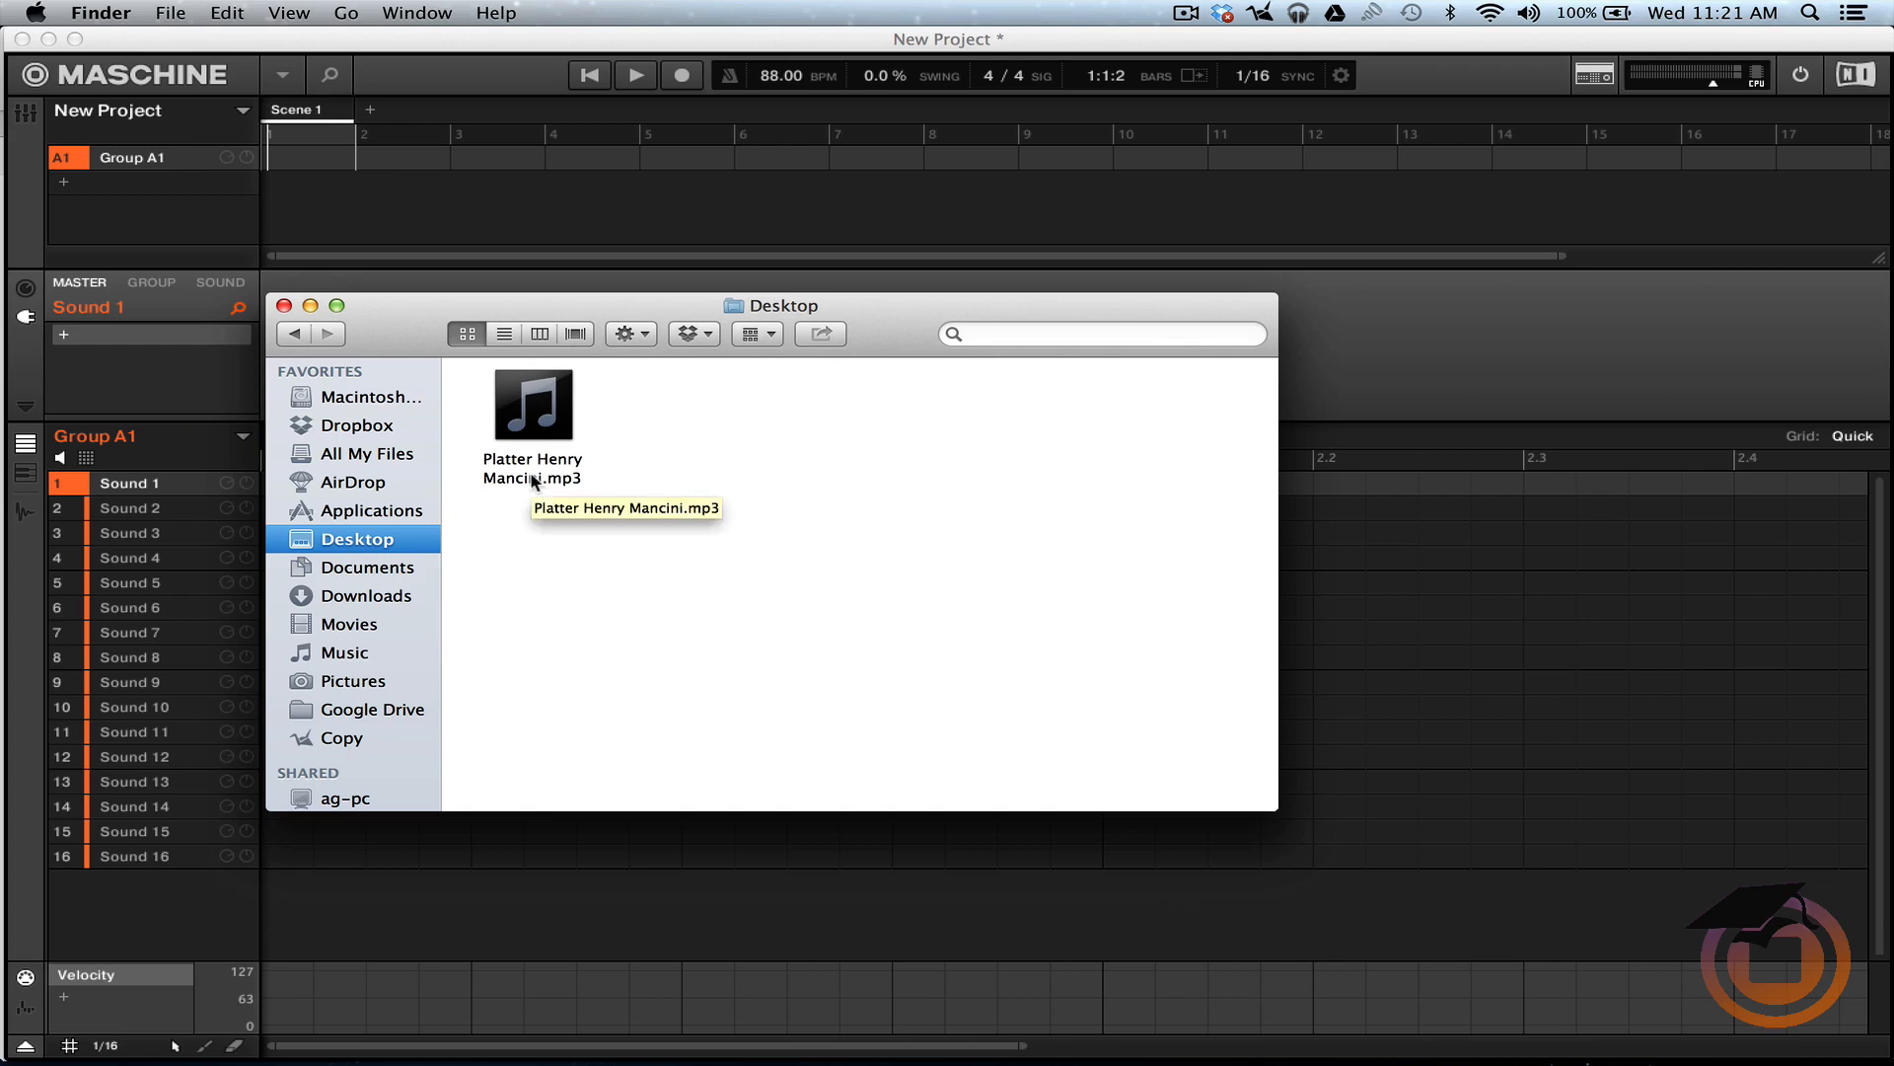
click(531, 405)
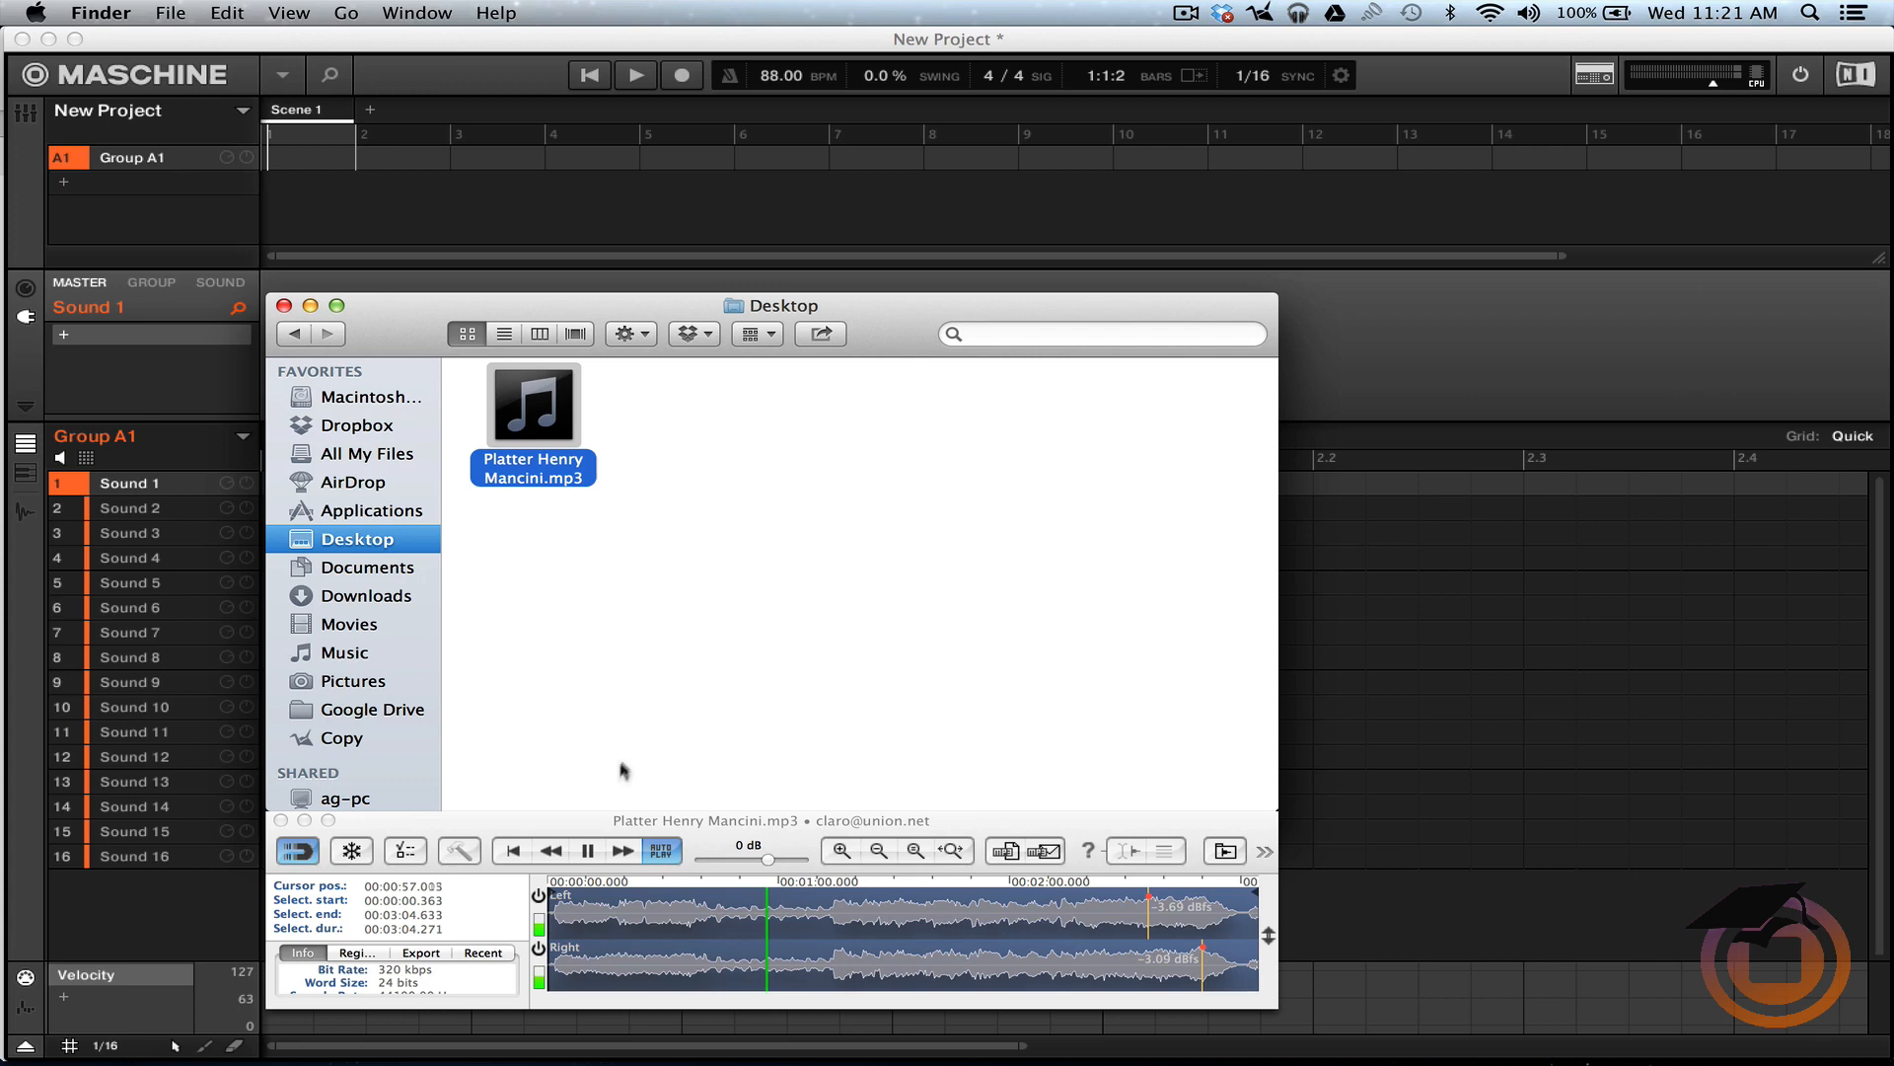
Step: Audition the MP3 preview and load the selected snippet onto Sound 1 of Group A1
click(588, 850)
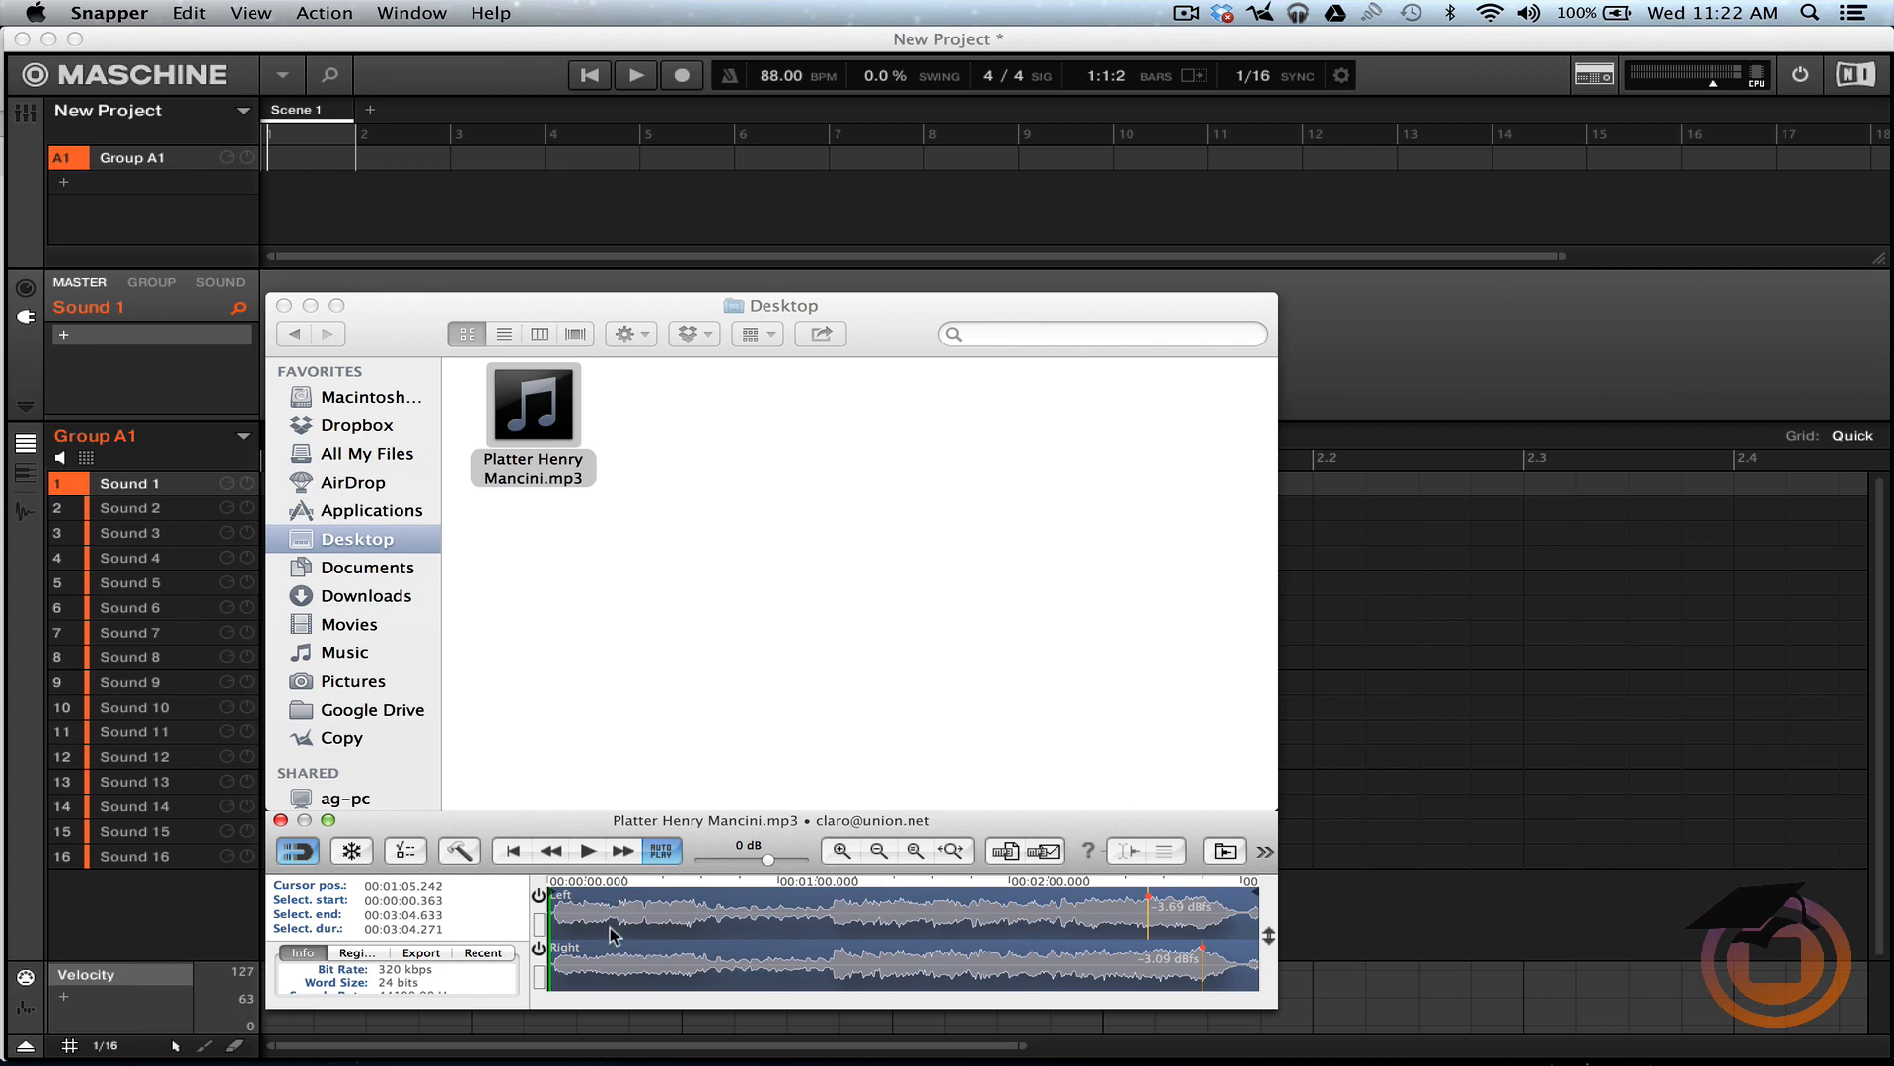
click(586, 850)
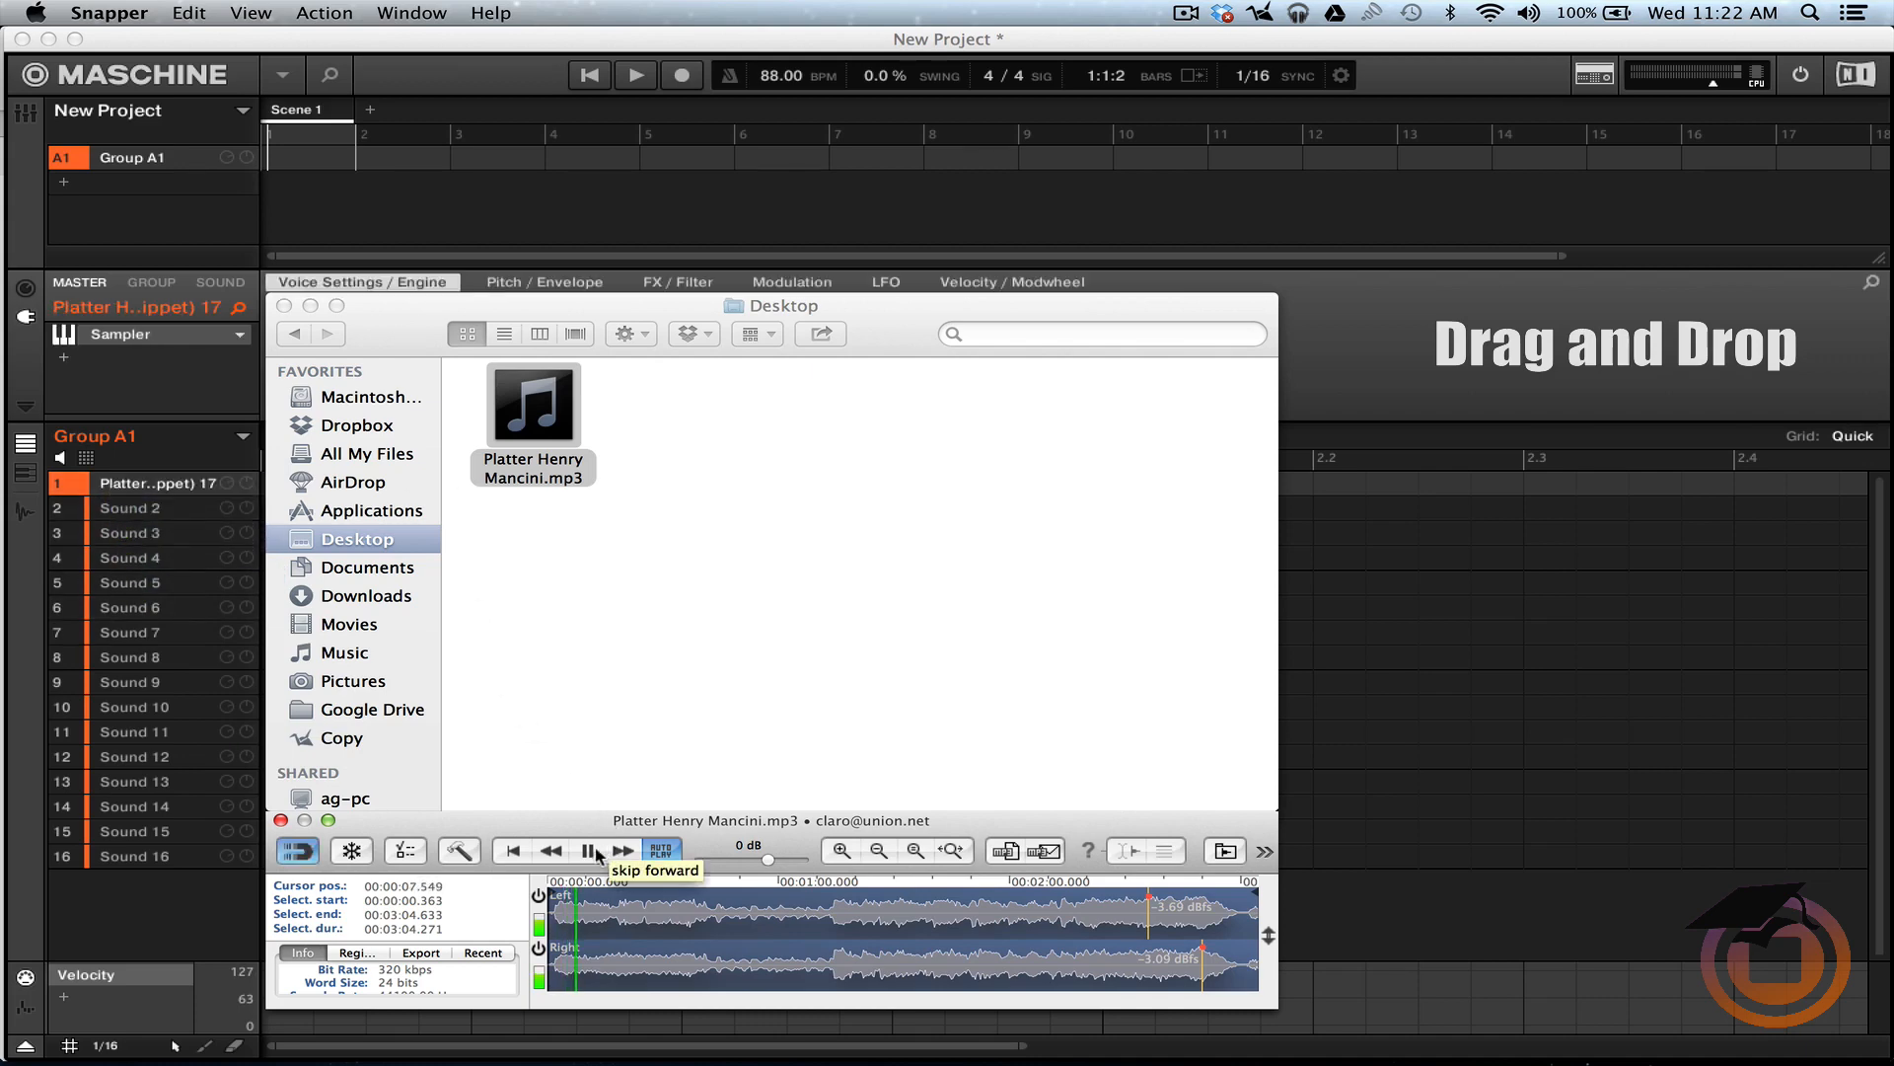
click(588, 851)
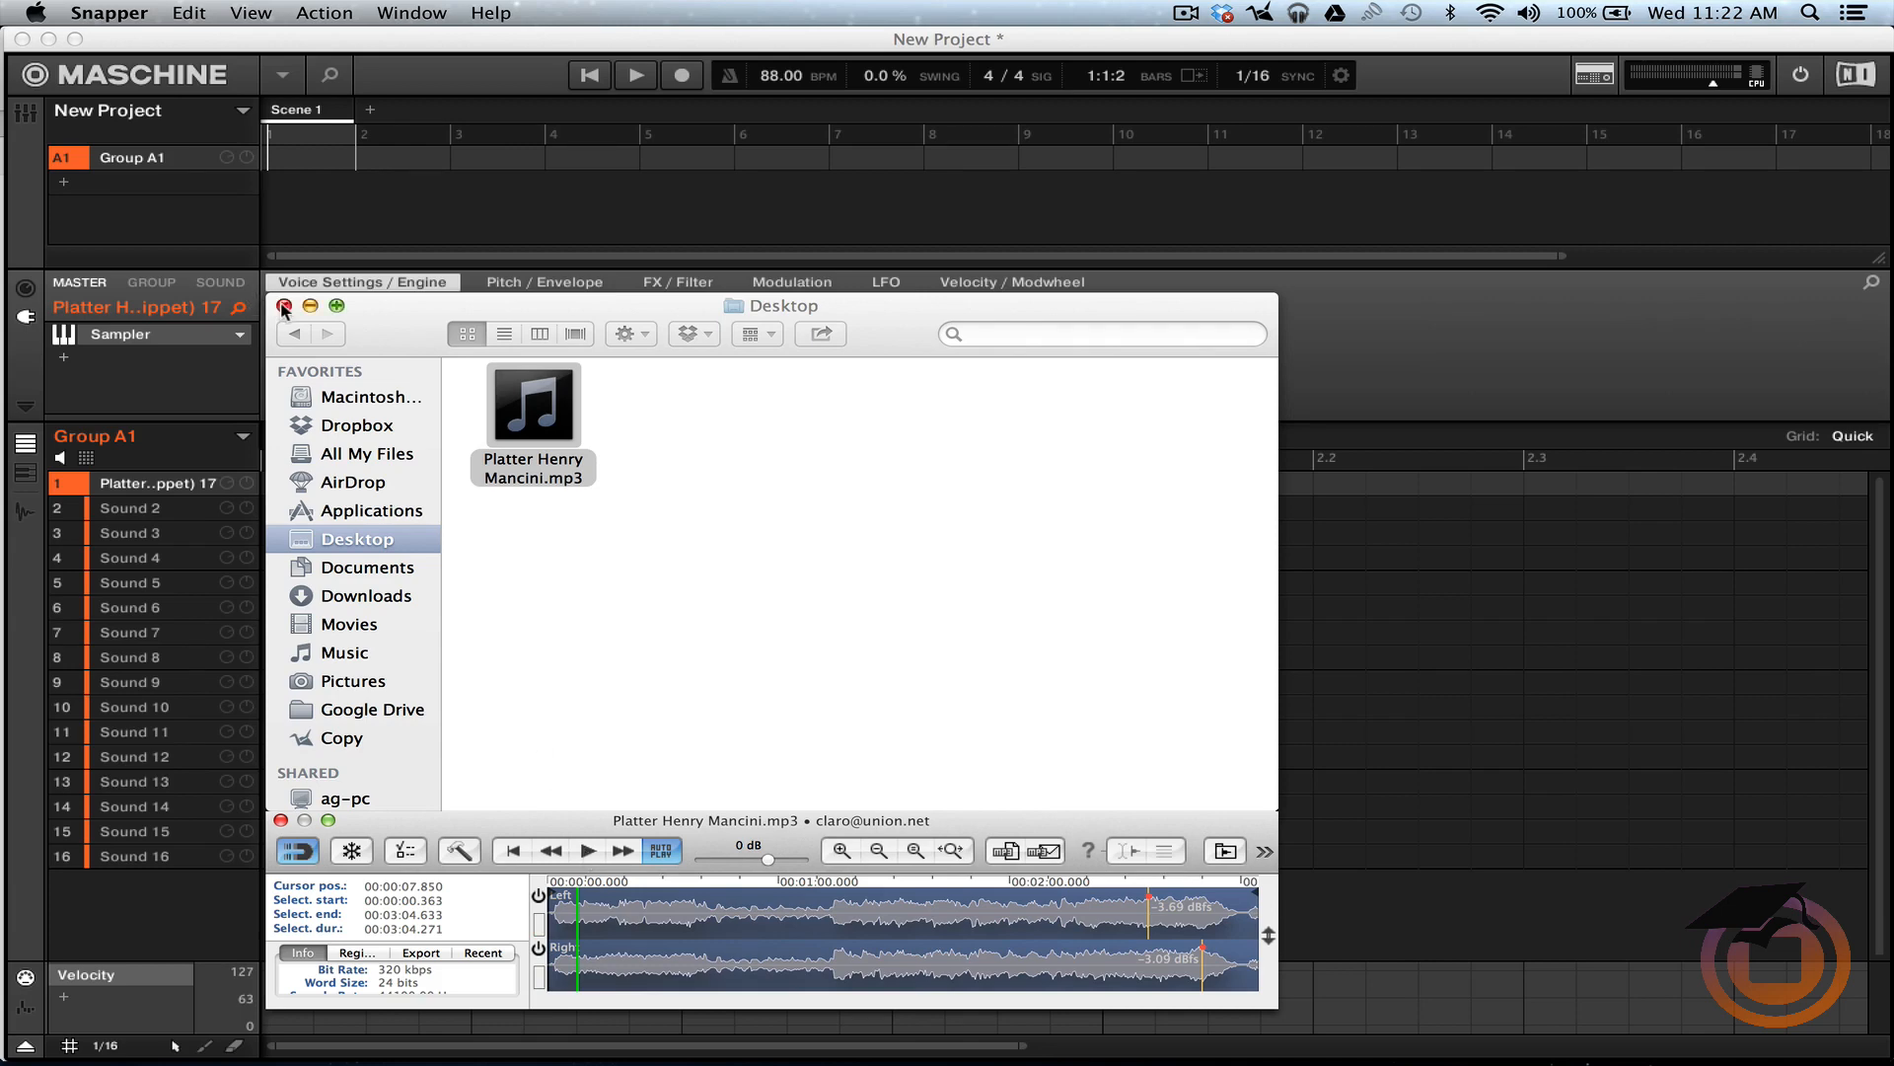
Step: Close the file browser and truncate the sample to a roughly seven-second loop in the sample editor
click(282, 305)
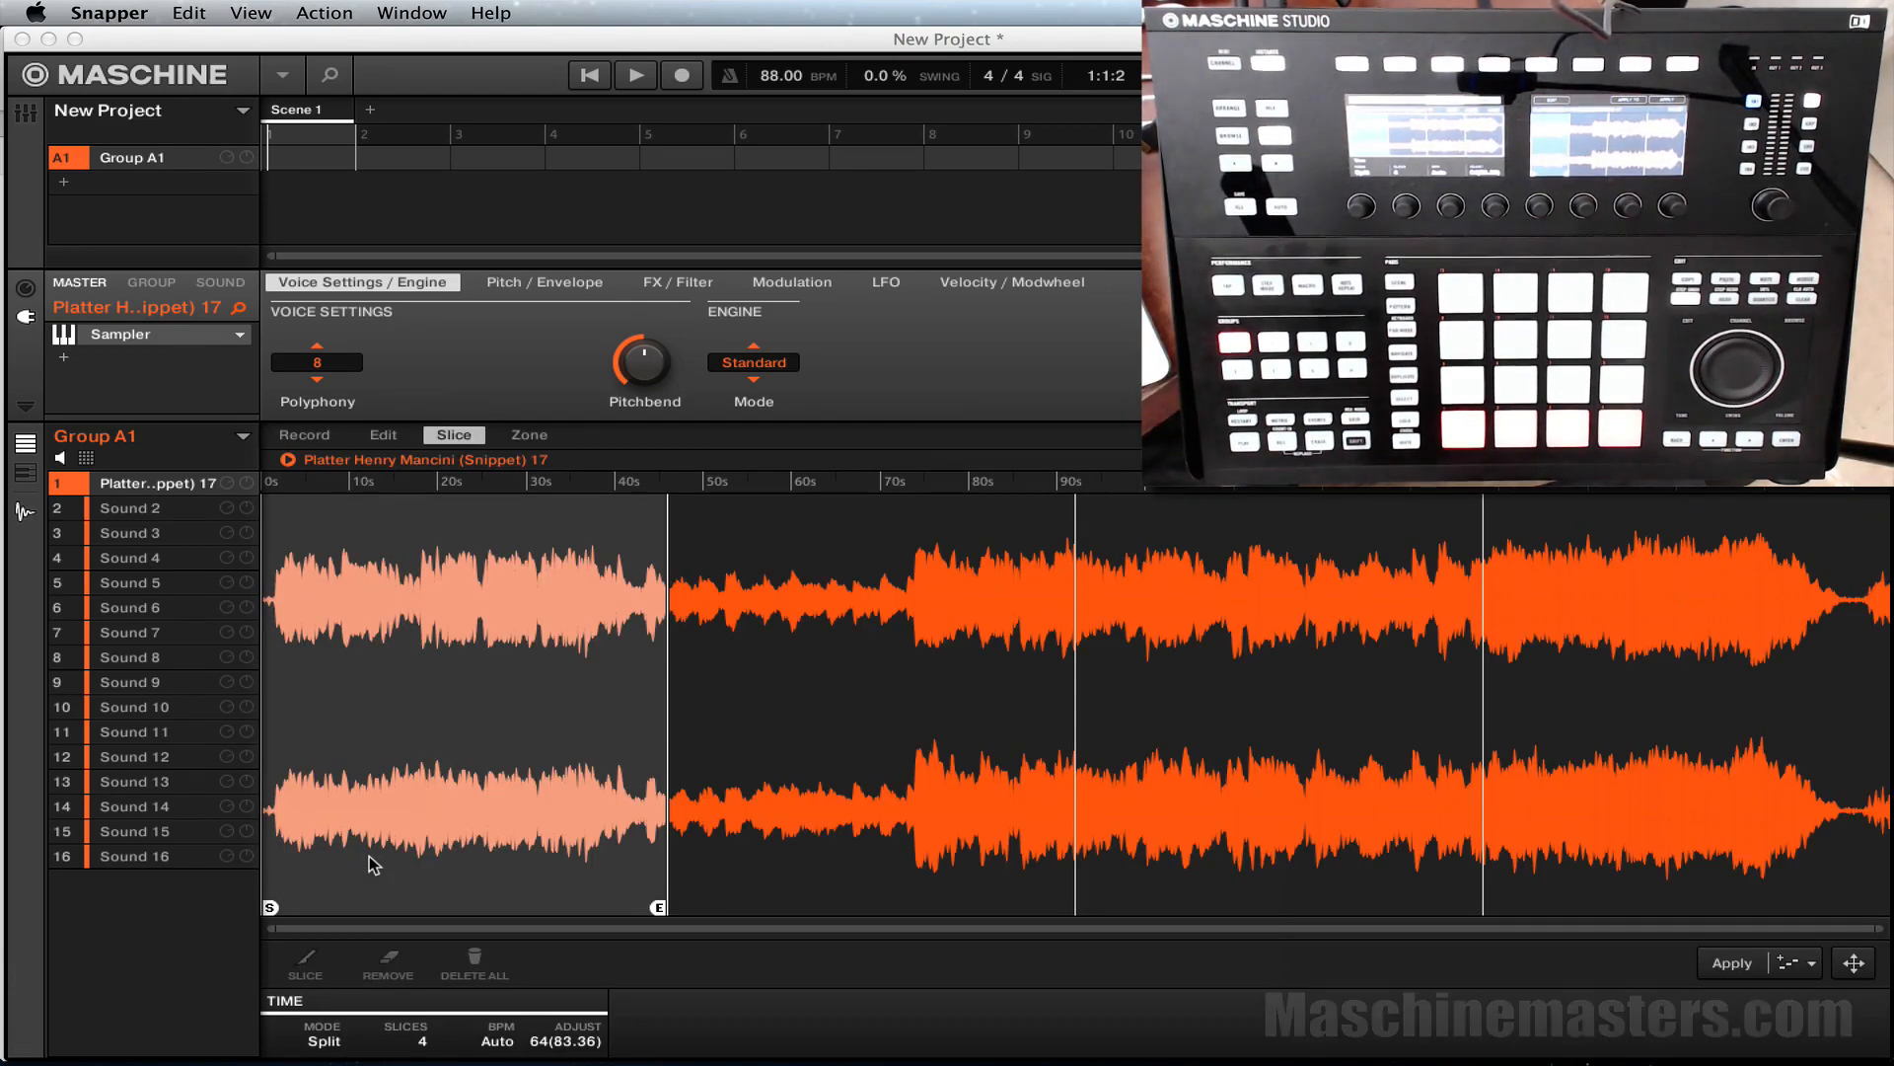
click(381, 434)
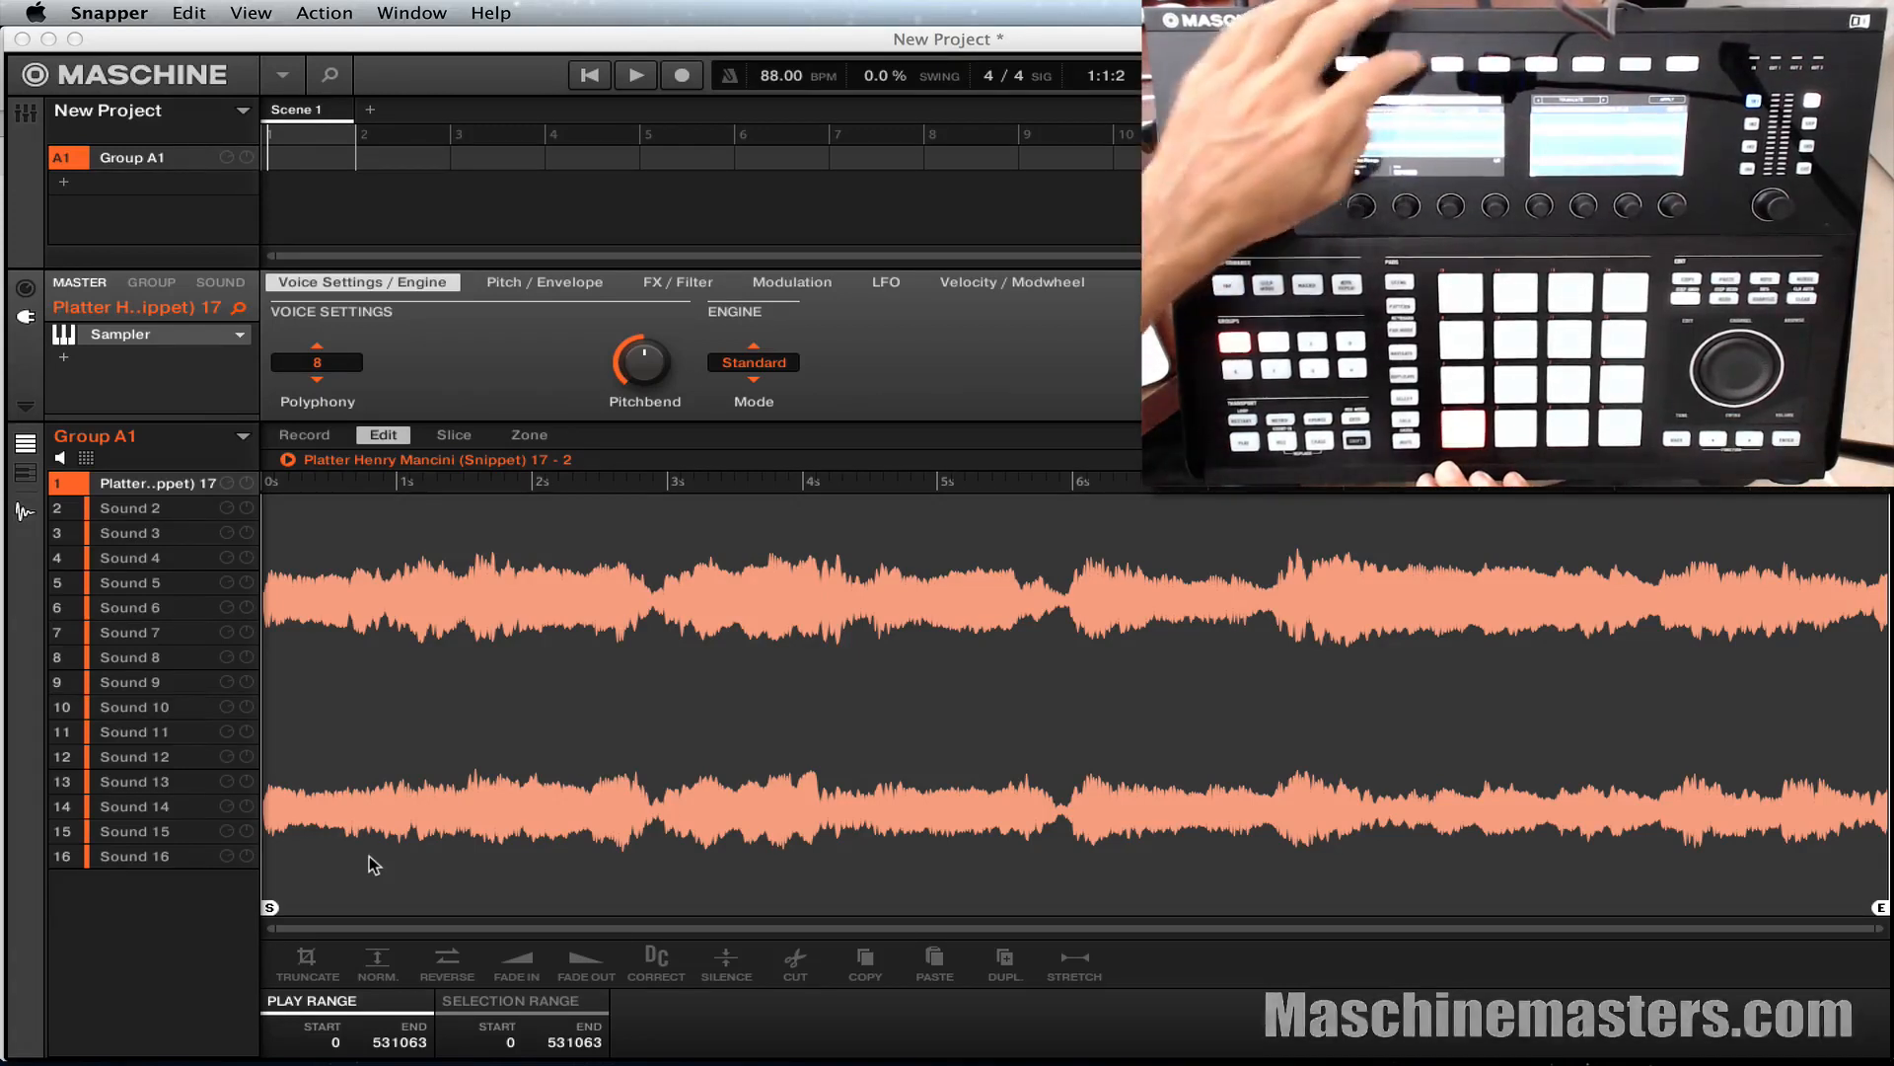
Step: Split the loop into 4 slices and map them to the first four sounds of new Group B1
click(454, 434)
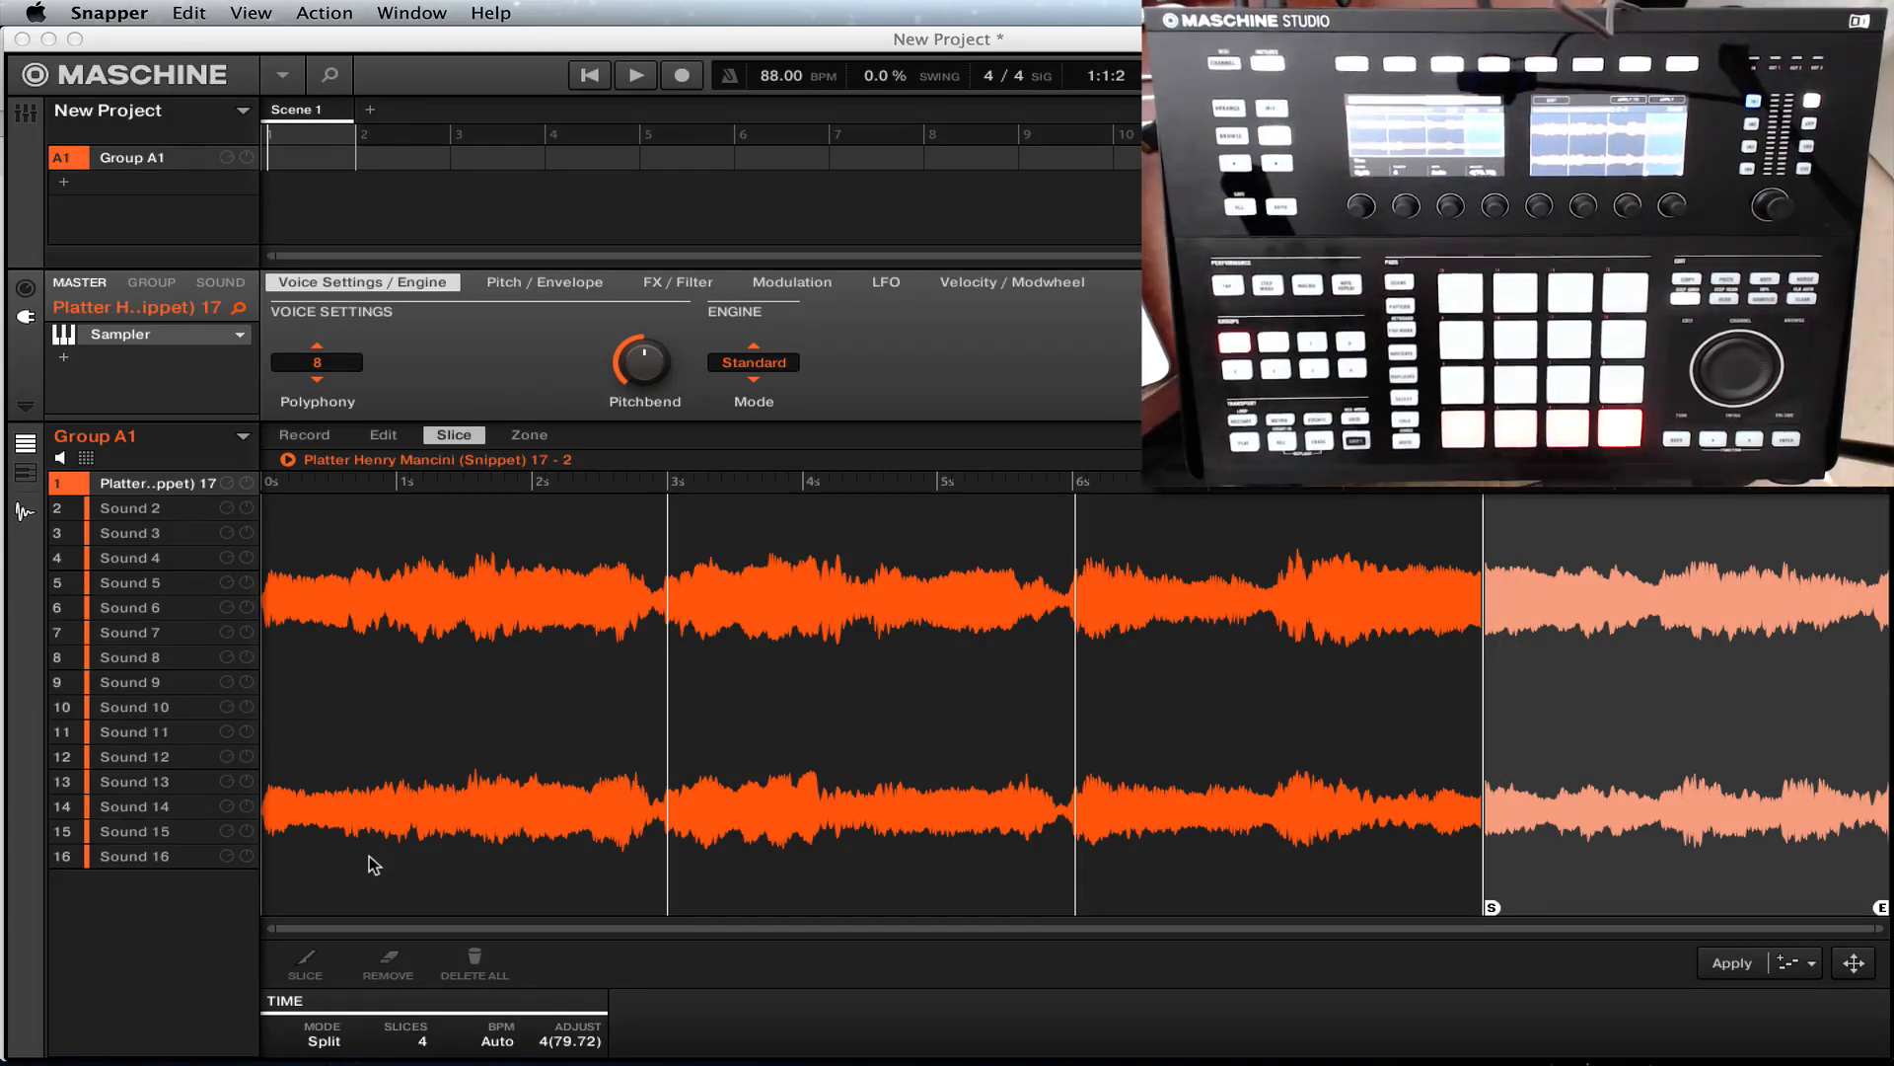
click(1731, 963)
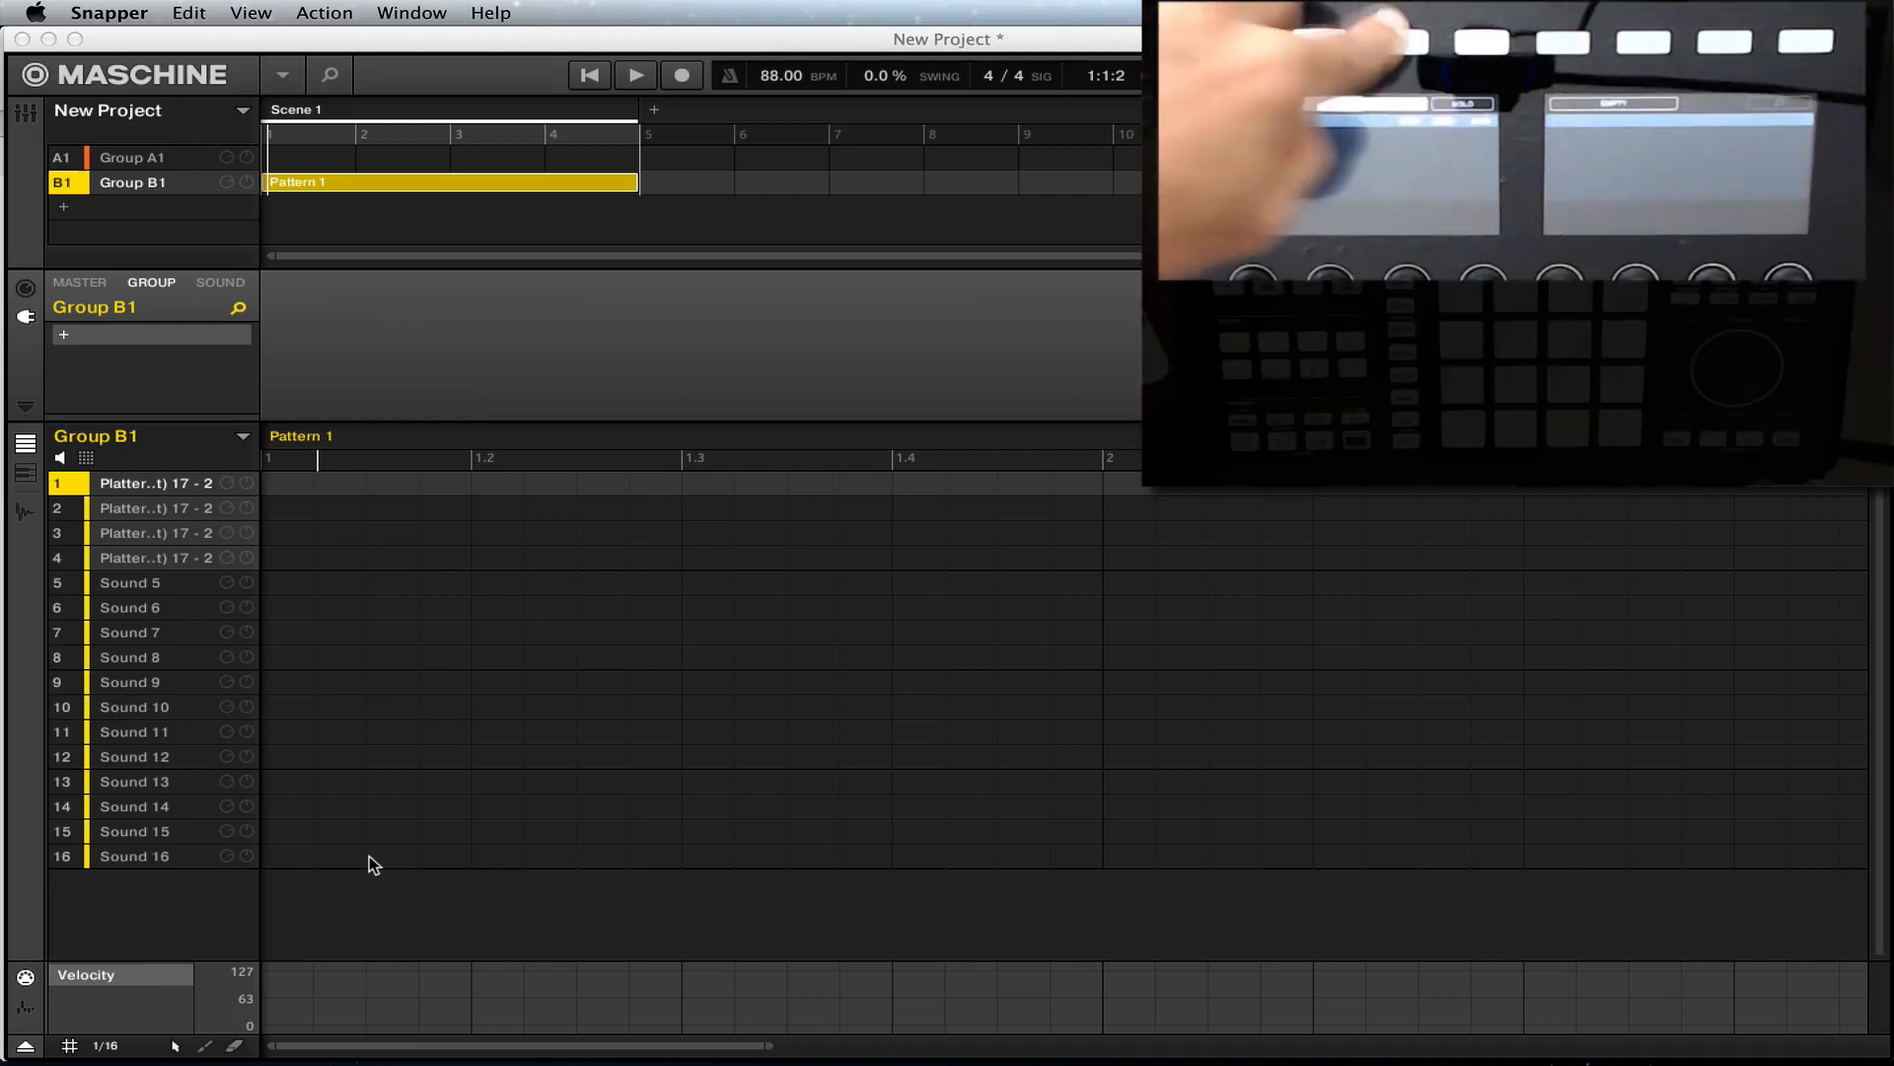
click(221, 282)
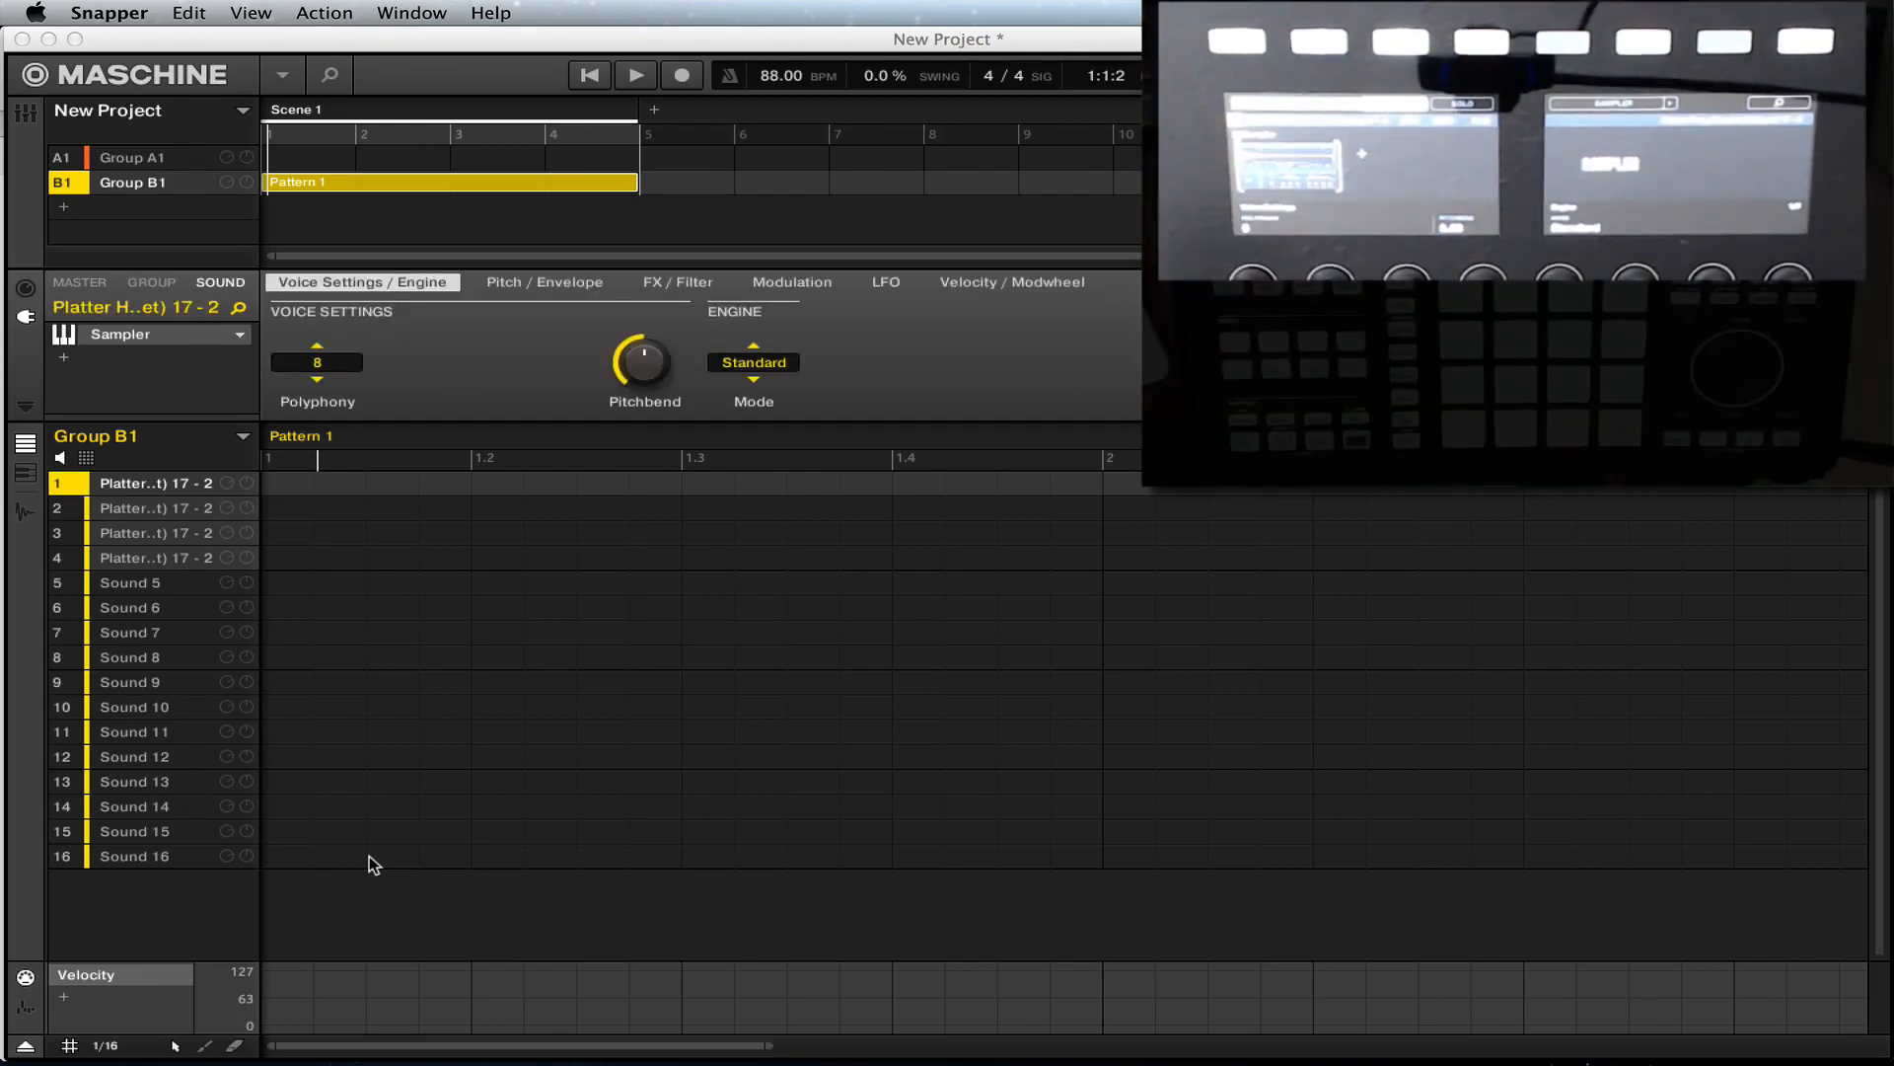